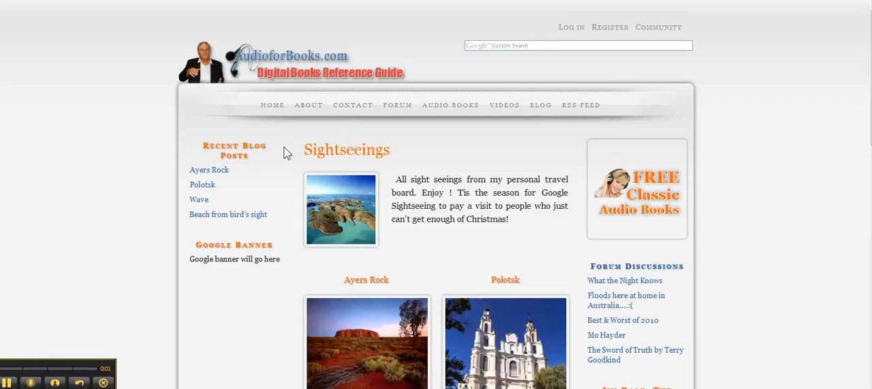
mouse_move(549, 153)
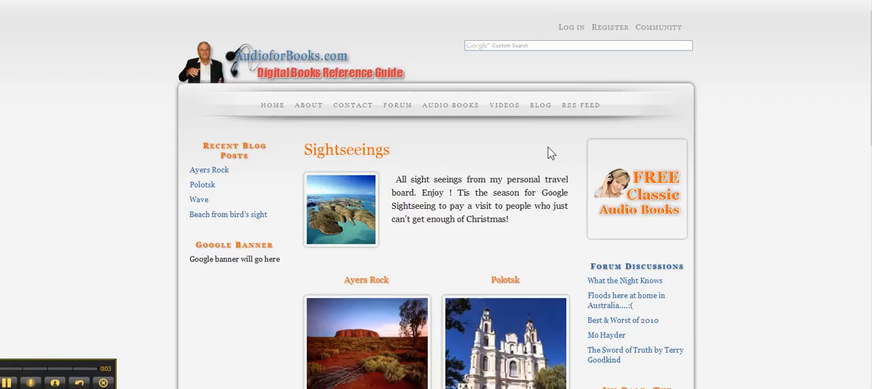
mouse_move(142, 170)
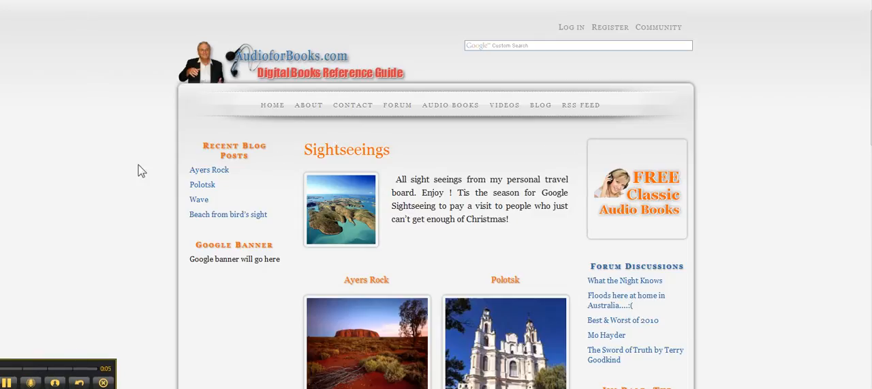
- Scroll the free books selection page down to The Art Of War entry
scroll(down, 3)
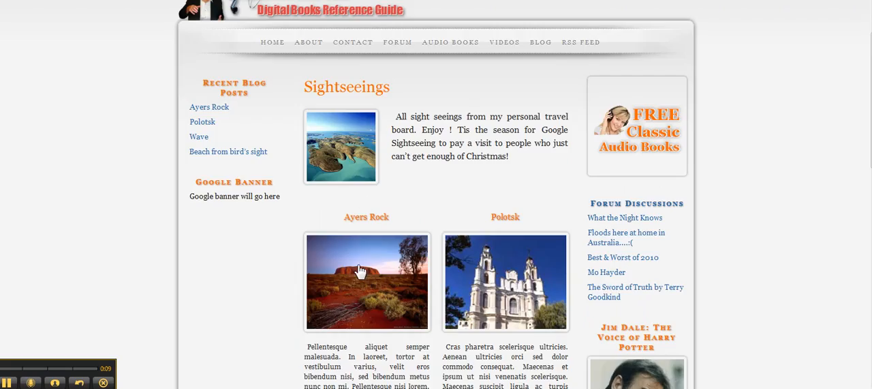
mouse_move(368, 179)
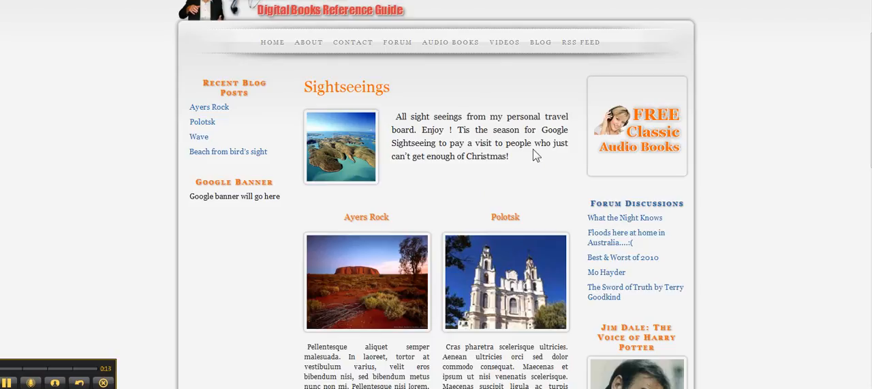
mouse_move(145, 99)
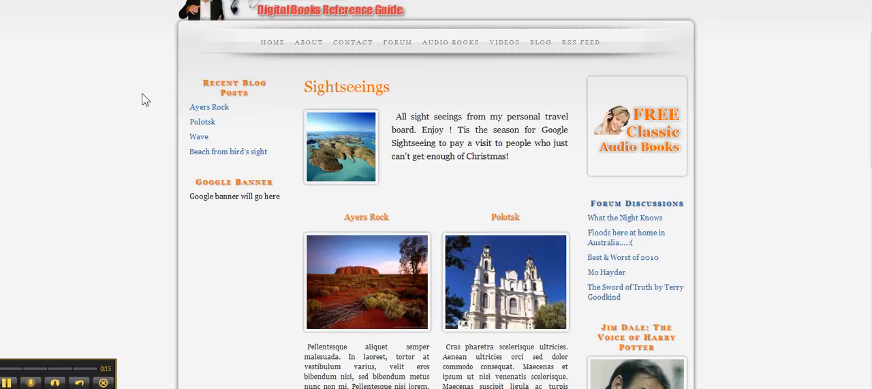
mouse_move(218, 144)
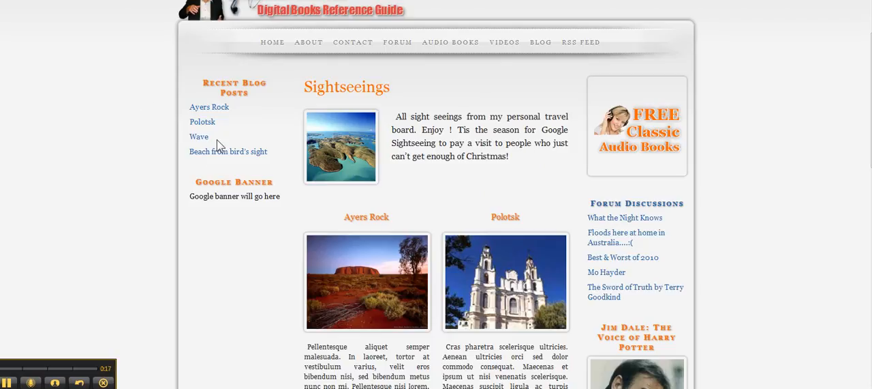
mouse_move(651, 210)
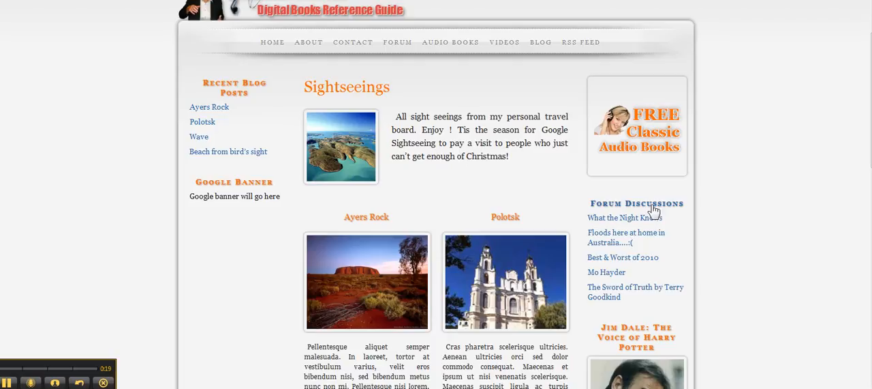
mouse_move(607, 201)
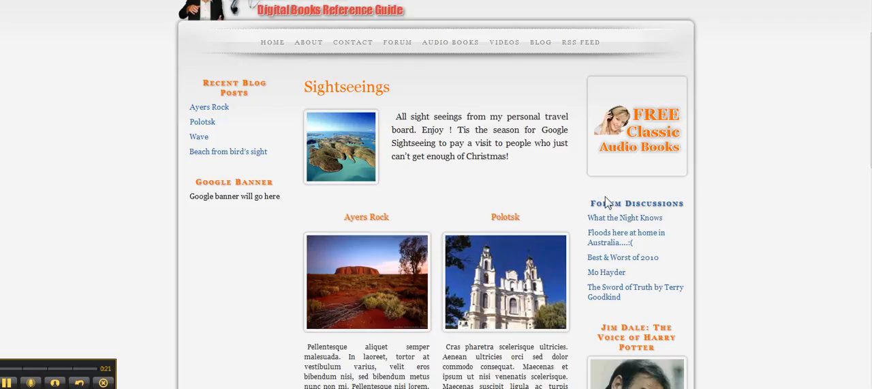
mouse_move(611, 208)
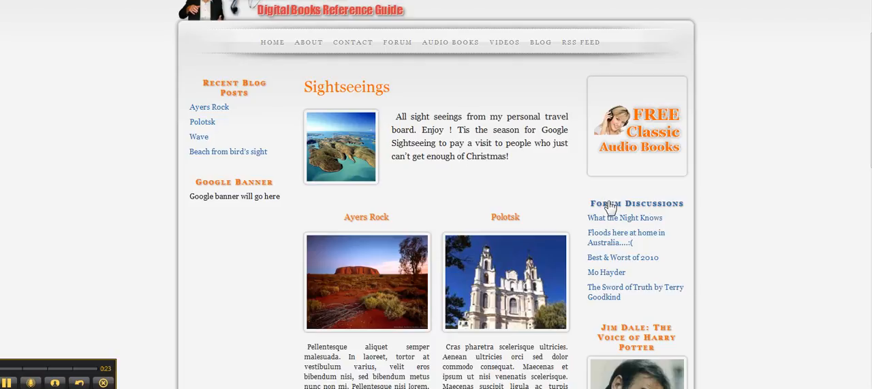
mouse_move(608, 207)
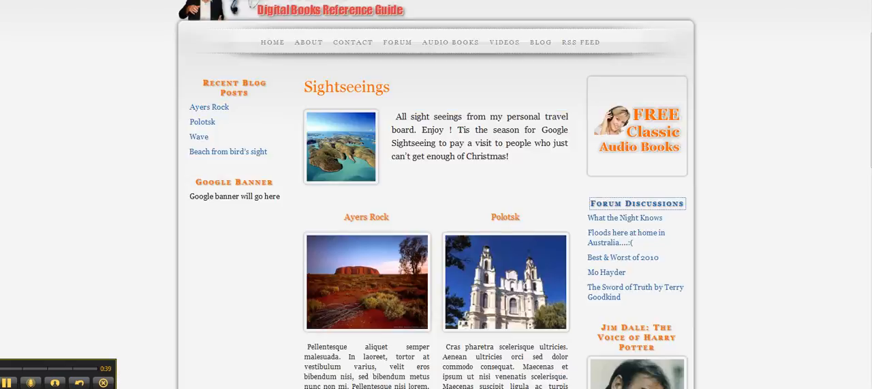
mouse_move(649, 153)
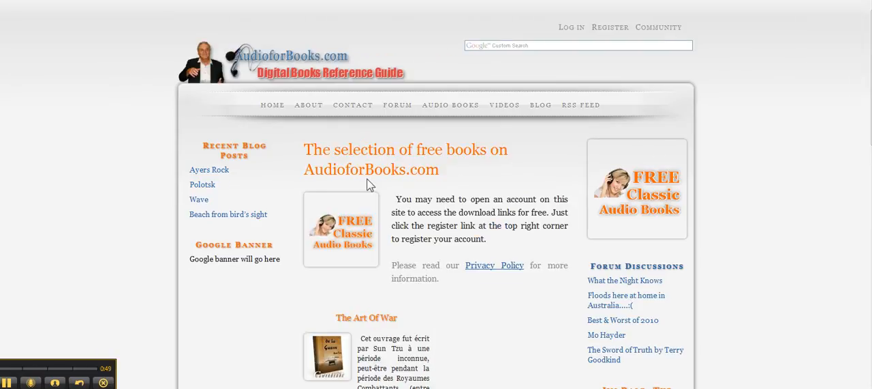
mouse_move(443, 177)
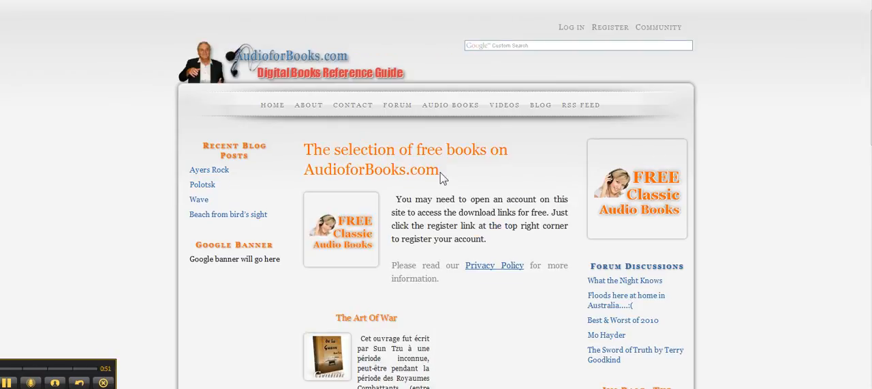
mouse_move(411, 199)
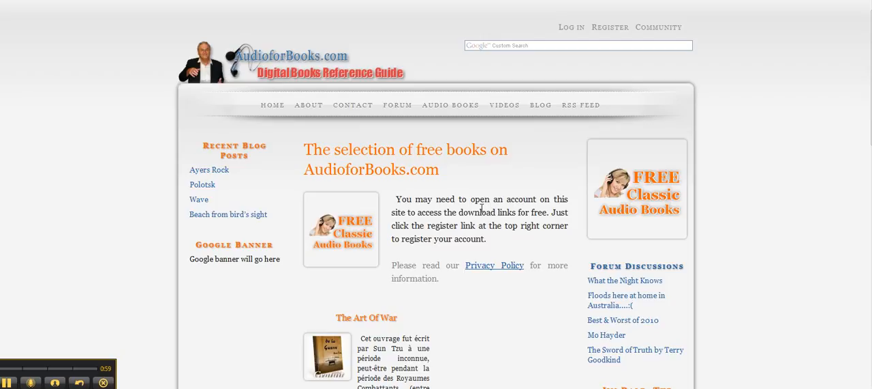
mouse_move(505, 273)
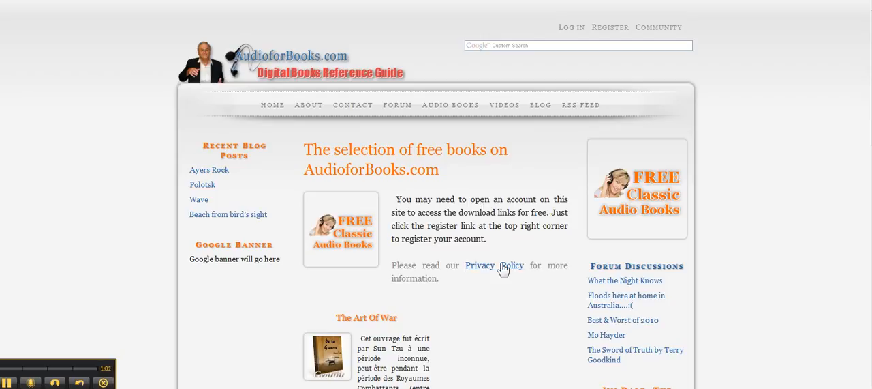
scroll(down, 3)
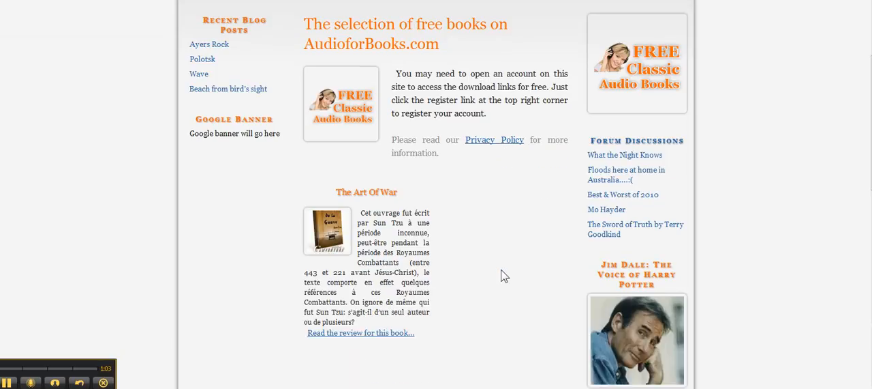
mouse_move(538, 224)
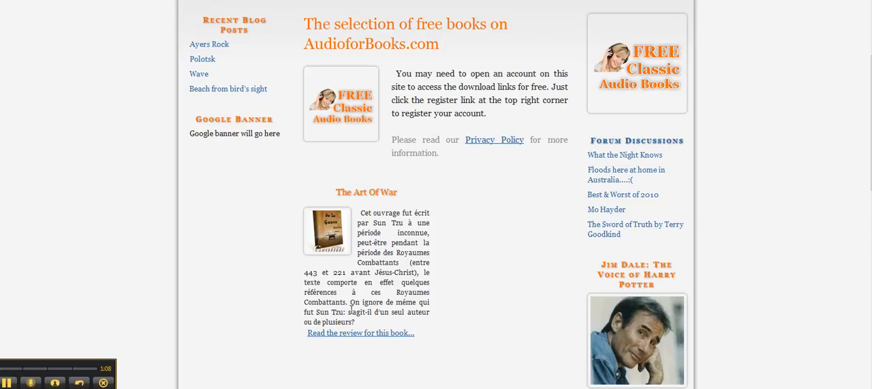
mouse_move(353, 300)
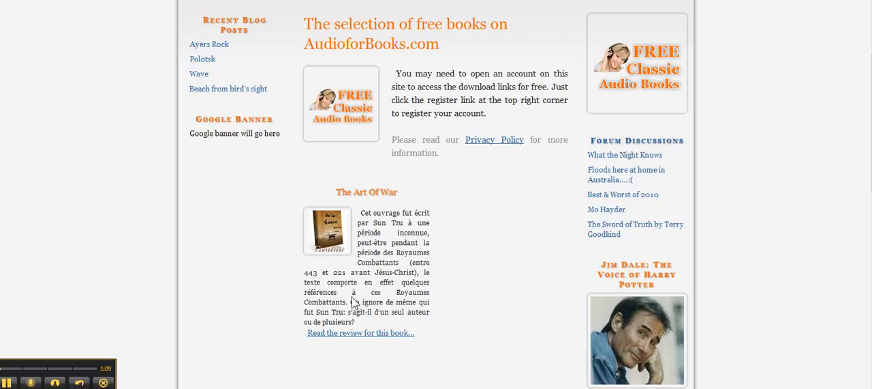
mouse_move(351, 246)
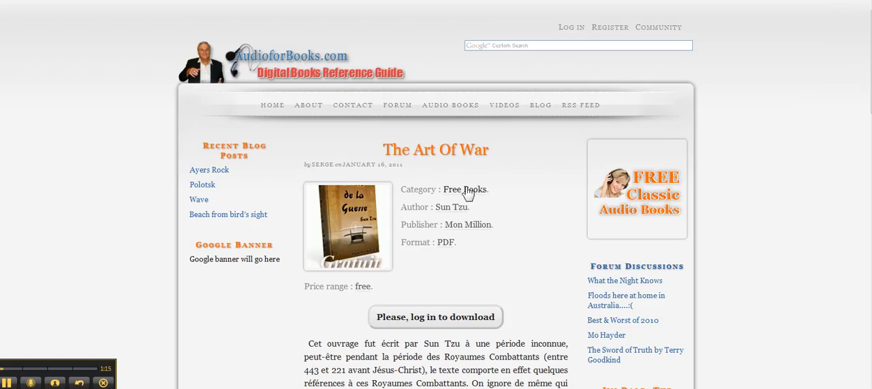
mouse_move(460, 183)
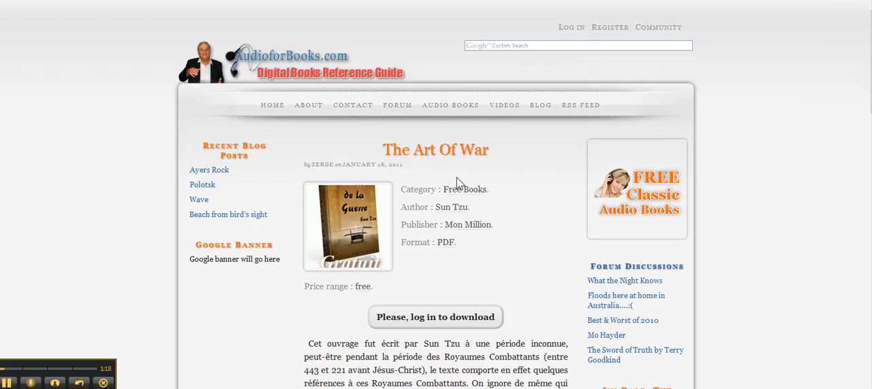
mouse_move(393, 284)
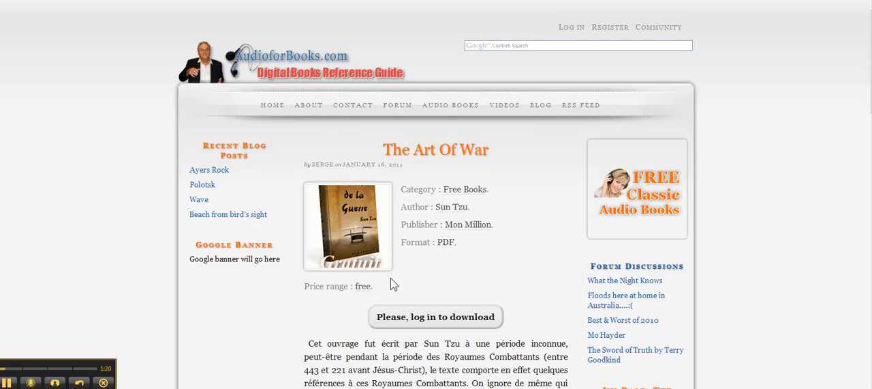
mouse_move(365, 292)
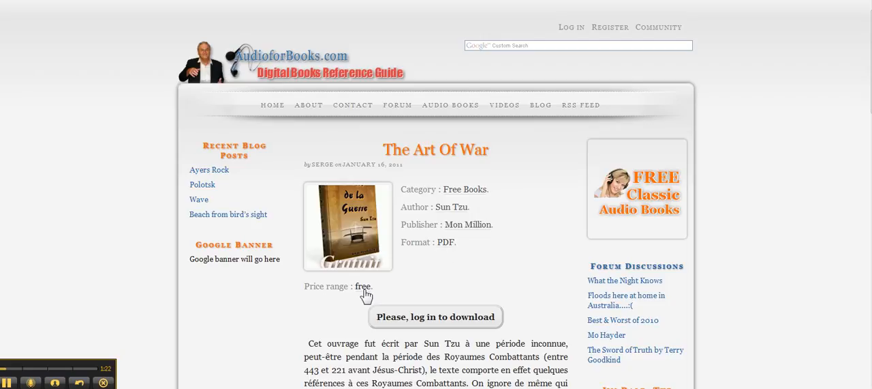
mouse_move(445, 275)
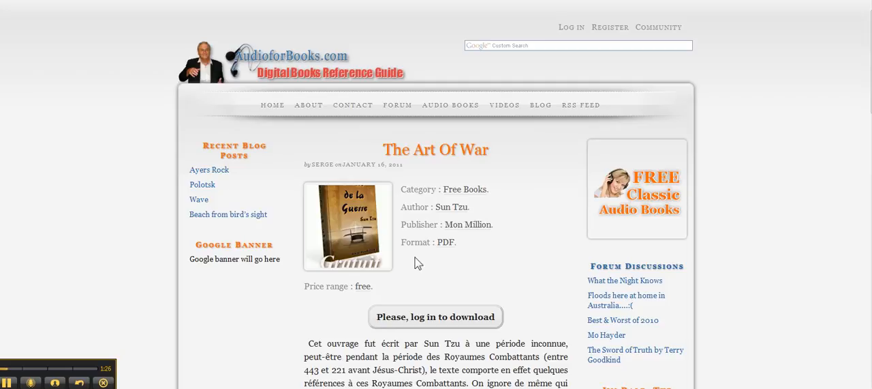
mouse_move(443, 261)
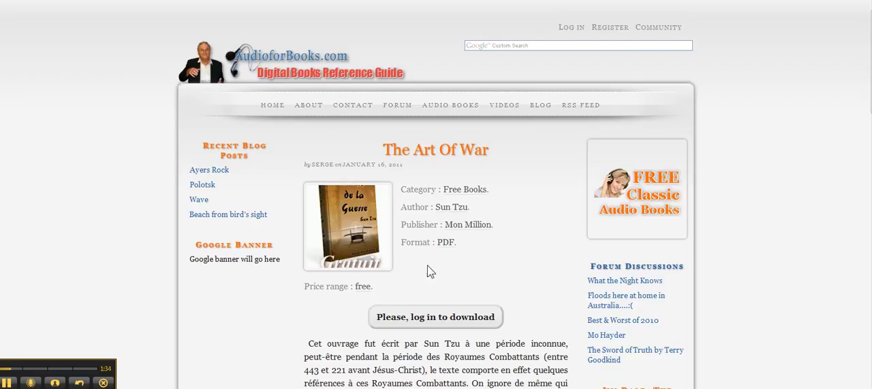
mouse_move(443, 219)
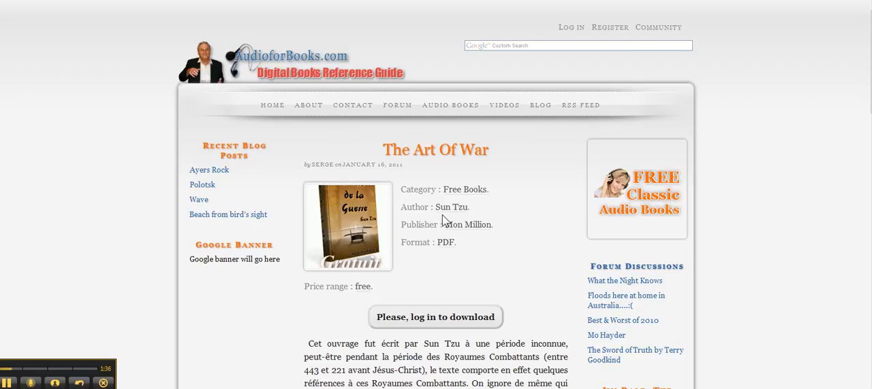
mouse_move(375, 229)
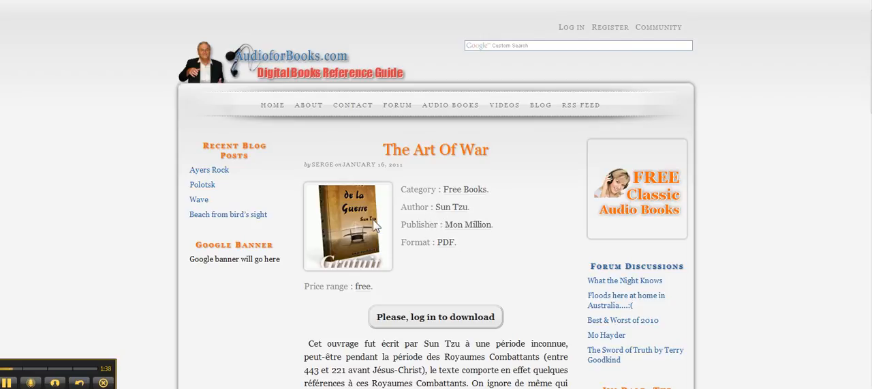
mouse_move(364, 213)
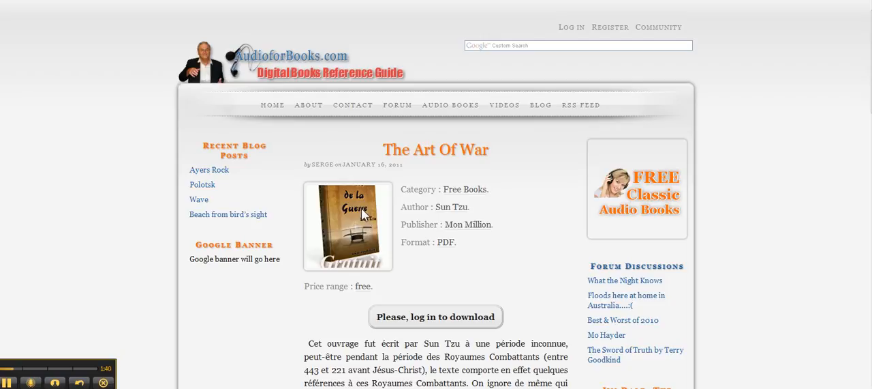
mouse_move(449, 320)
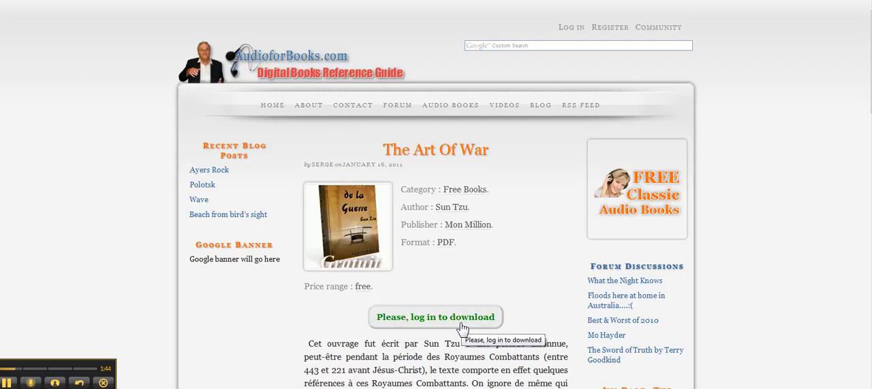
scroll(down, 3)
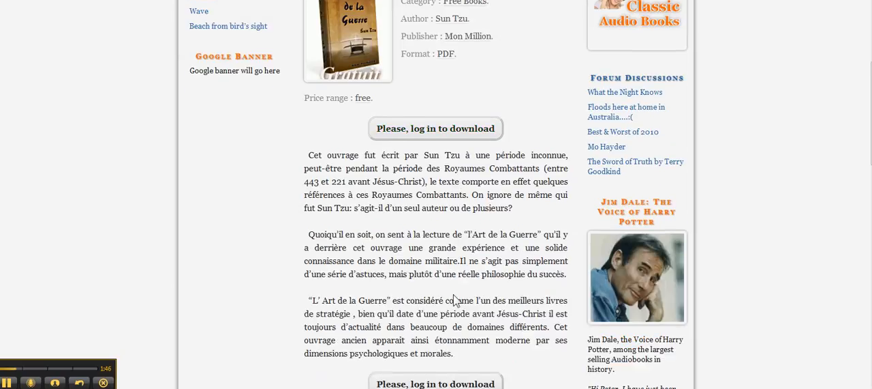
scroll(down, 3)
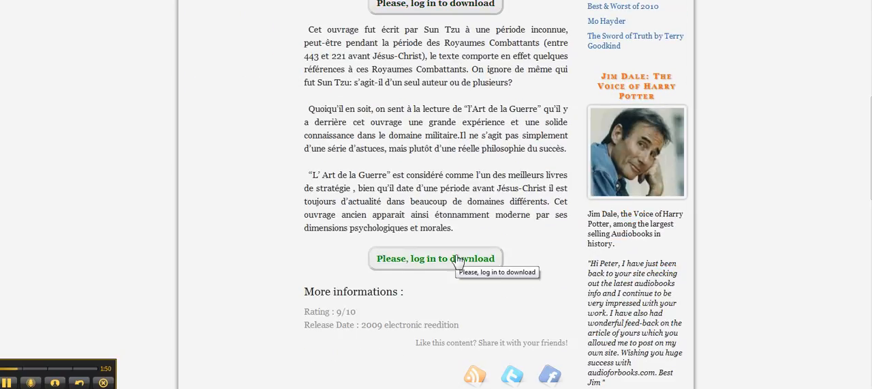
scroll(down, 3)
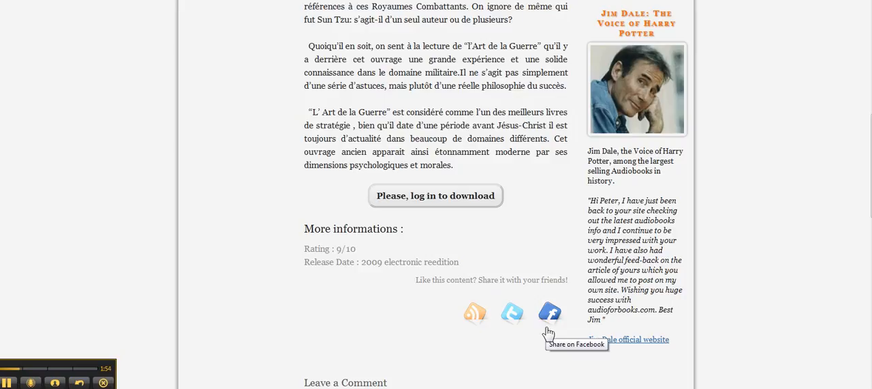
scroll(down, 3)
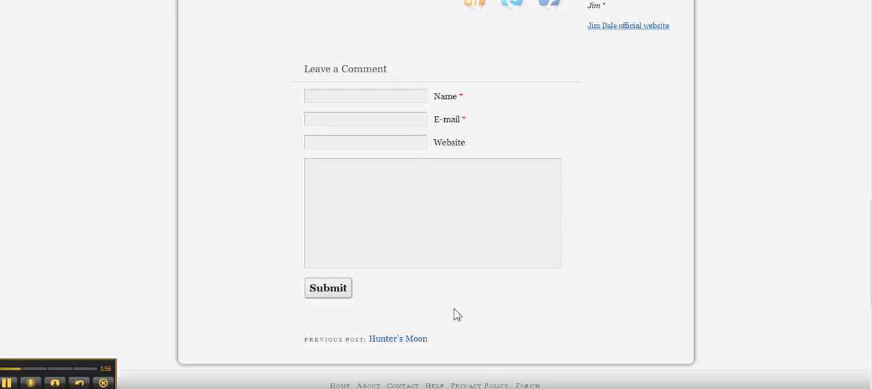
scroll(up, 3)
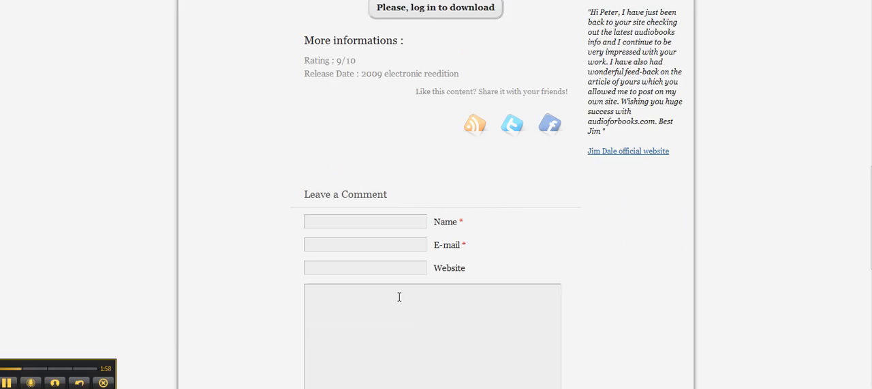
scroll(up, 3)
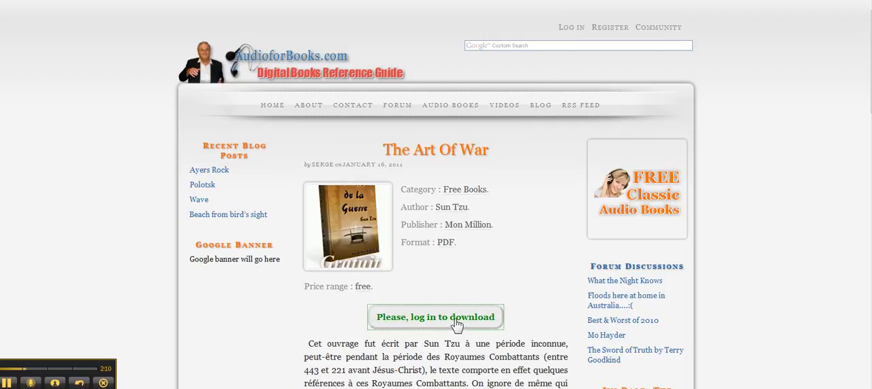
- Log in with username and password so The Art Of War becomes downloadable
click(436, 317)
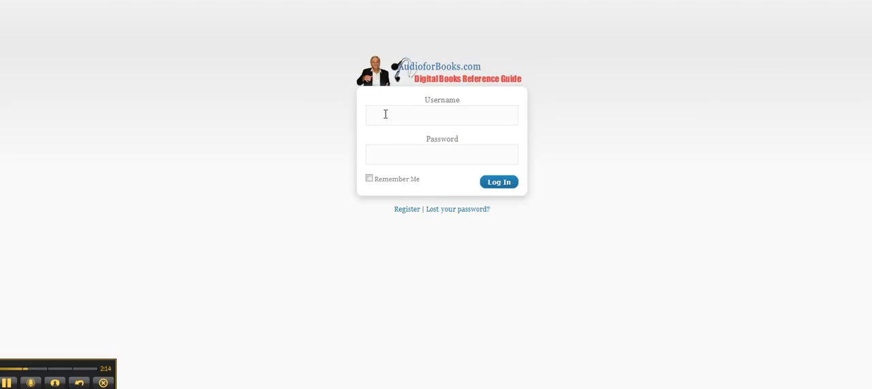
text(marcopete)
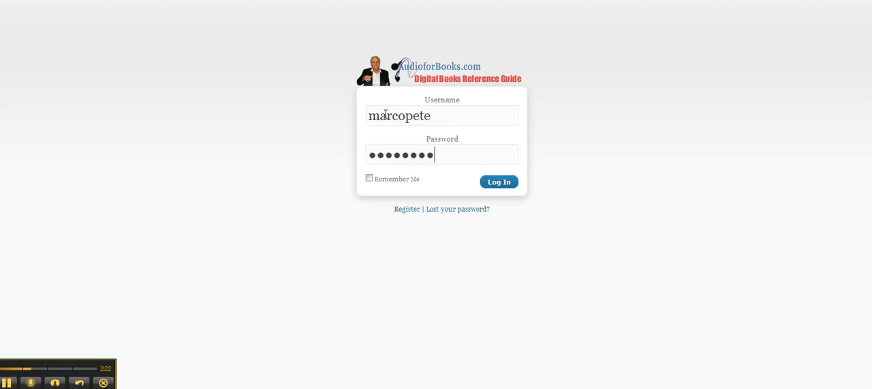
text(•)
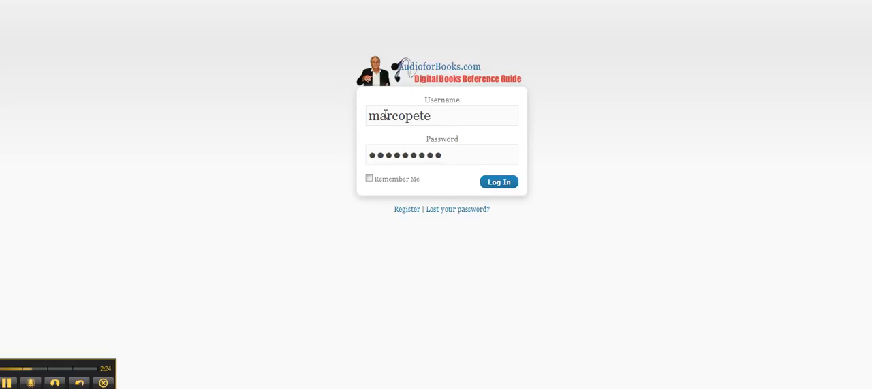
mouse_move(407, 209)
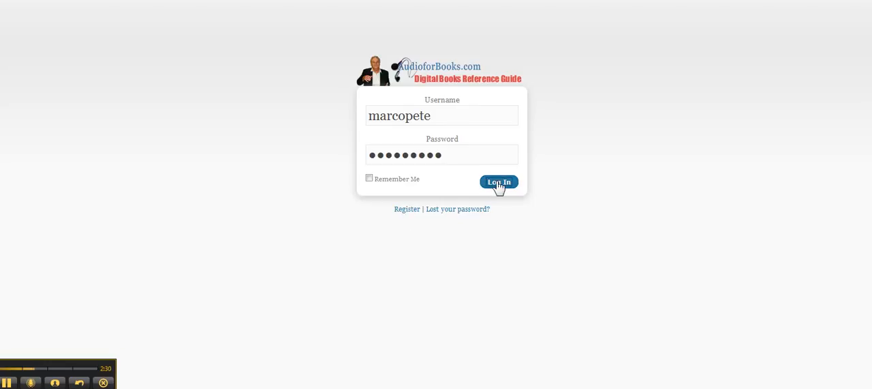
click(498, 183)
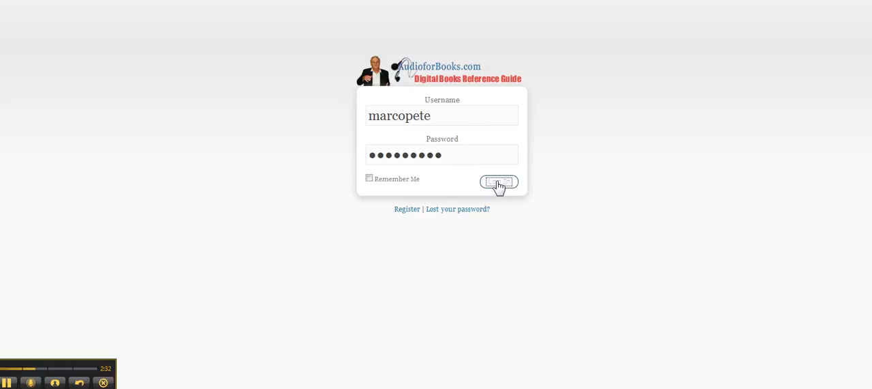
click(499, 180)
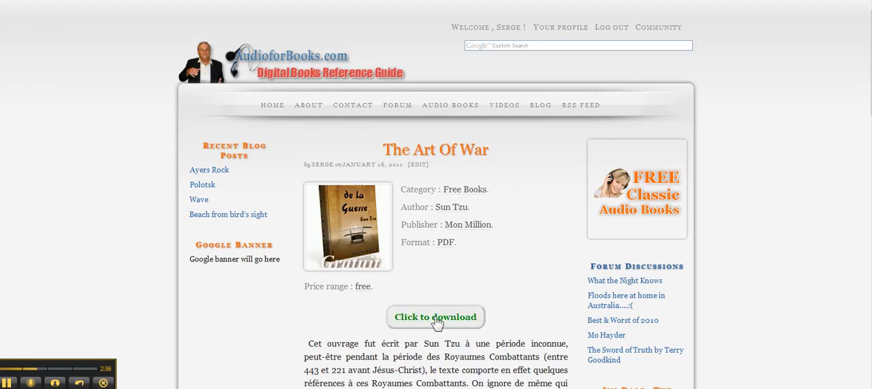
click(435, 316)
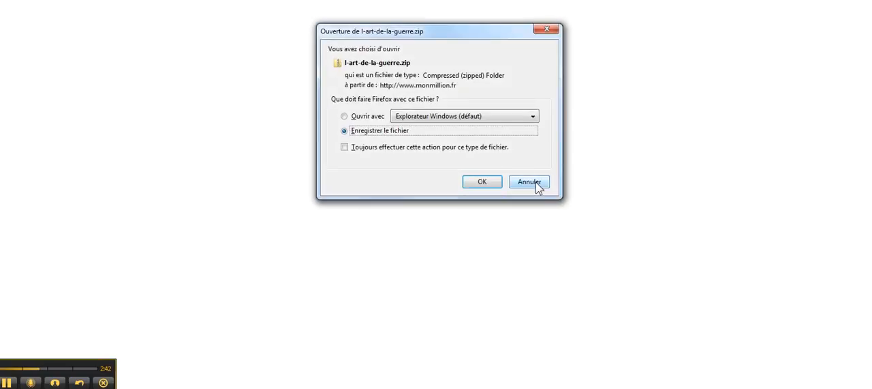
click(529, 182)
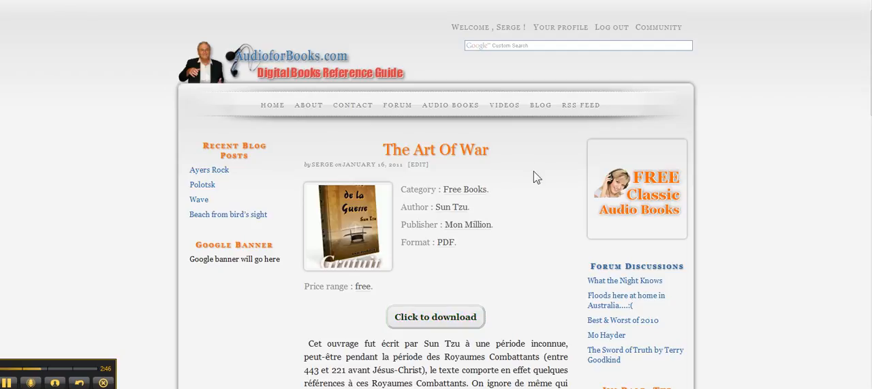
mouse_move(553, 188)
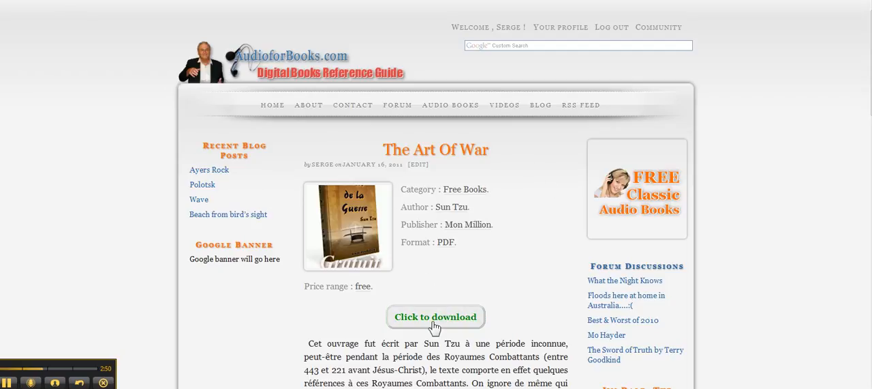
mouse_move(540, 33)
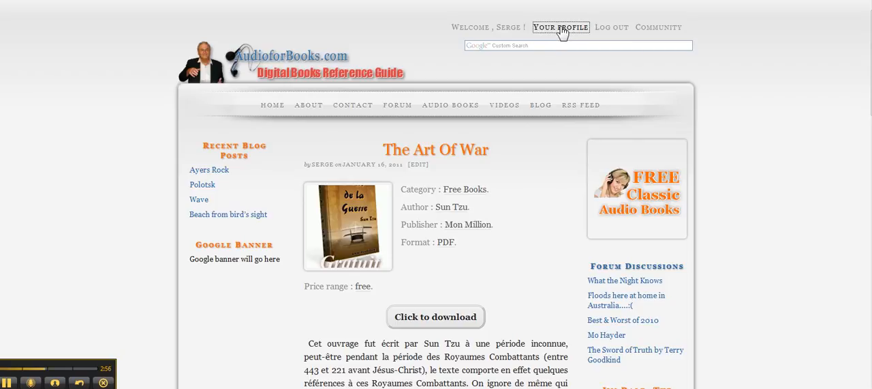
click(561, 27)
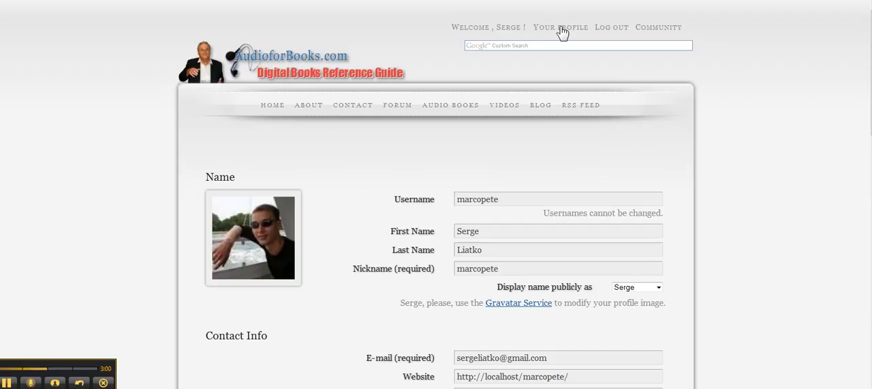
mouse_move(540, 104)
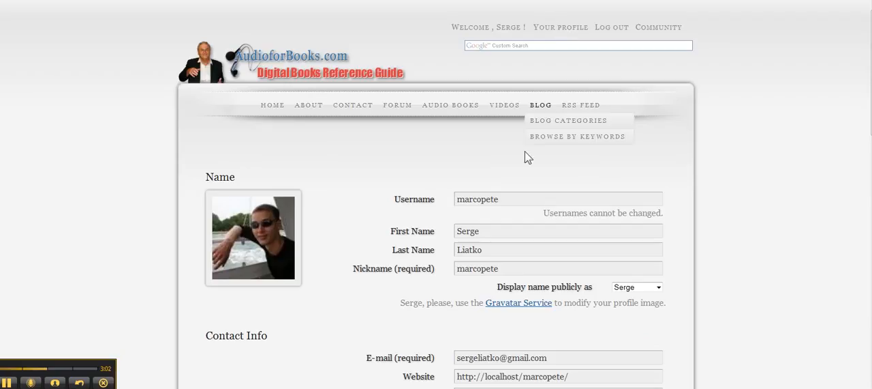
mouse_move(357, 220)
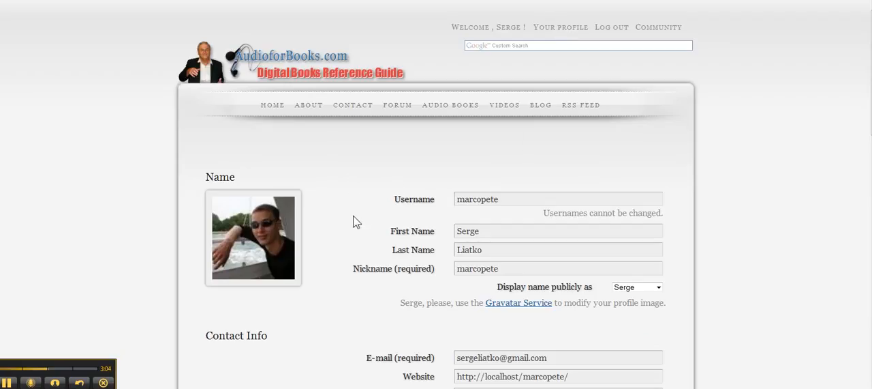
- Scroll the profile form through contact info, biography and password, back up, and bring up Community link options
scroll(down, 3)
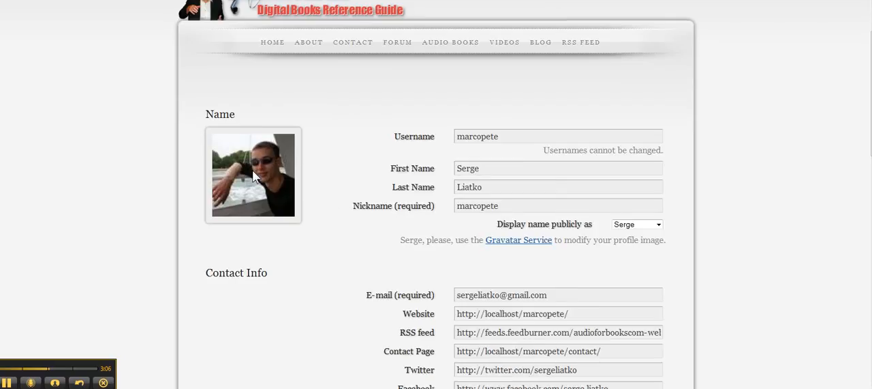
mouse_move(418, 281)
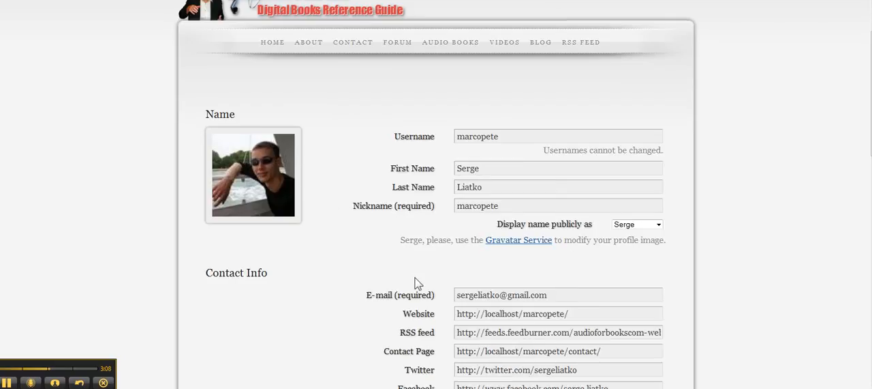
scroll(down, 3)
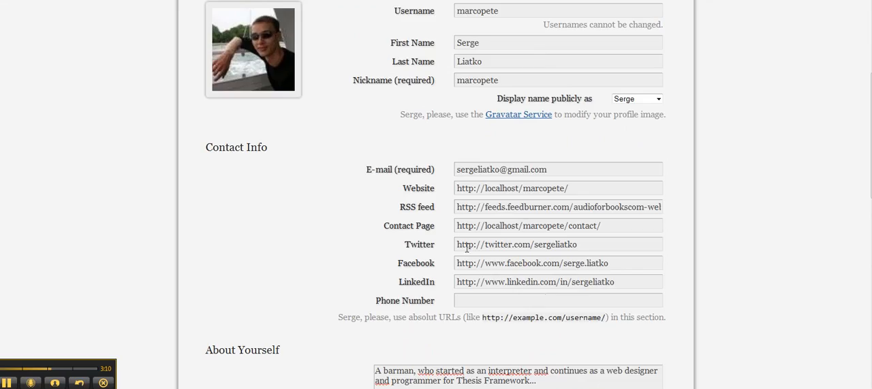
mouse_move(412, 280)
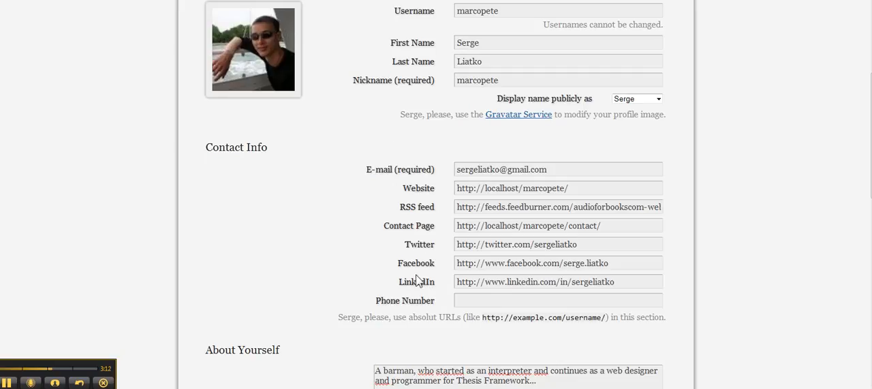
scroll(down, 3)
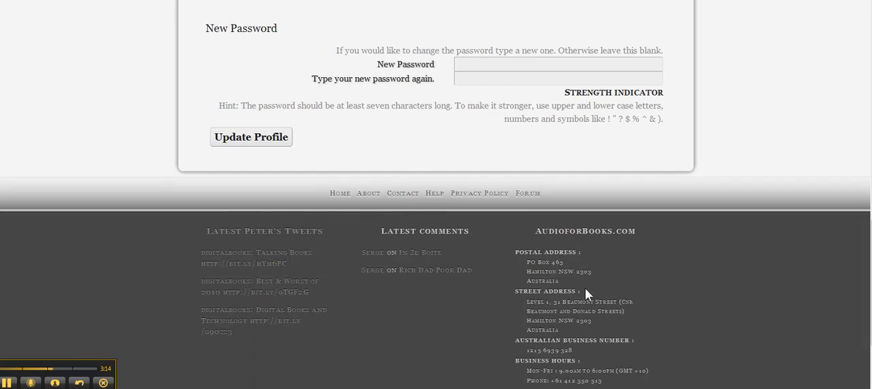
scroll(down, 3)
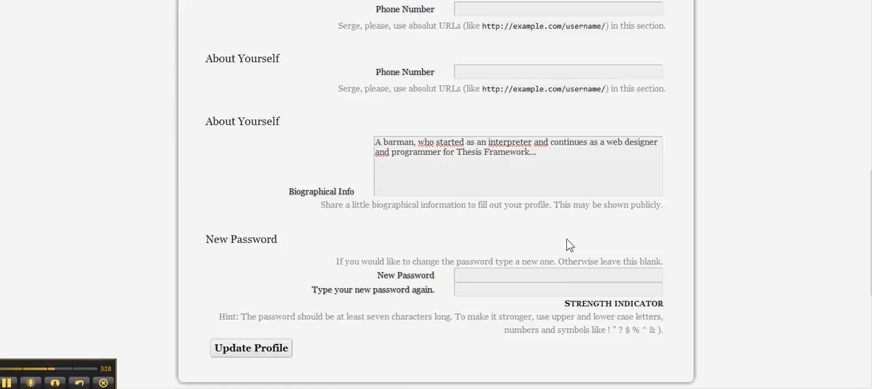
scroll(up, 3)
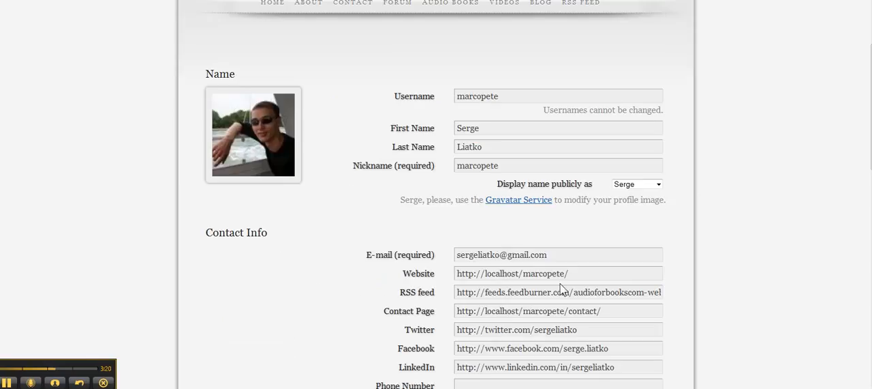
mouse_move(368, 120)
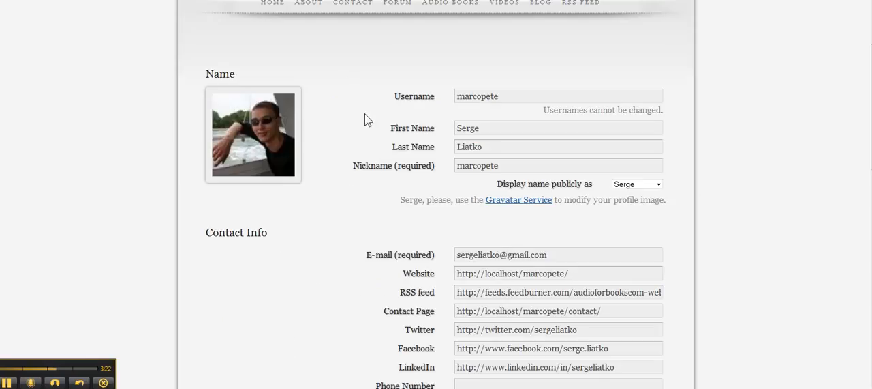
right_click(657, 26)
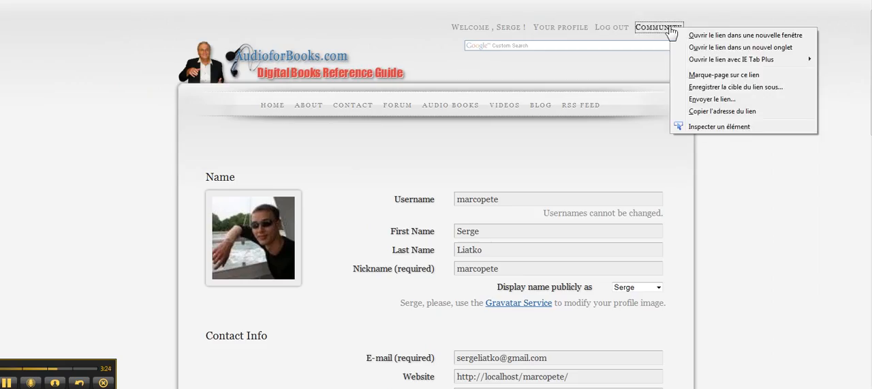
mouse_move(741, 46)
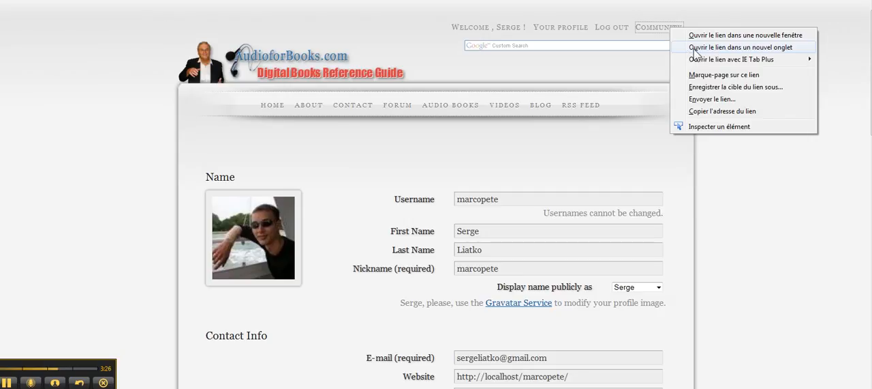
click(741, 47)
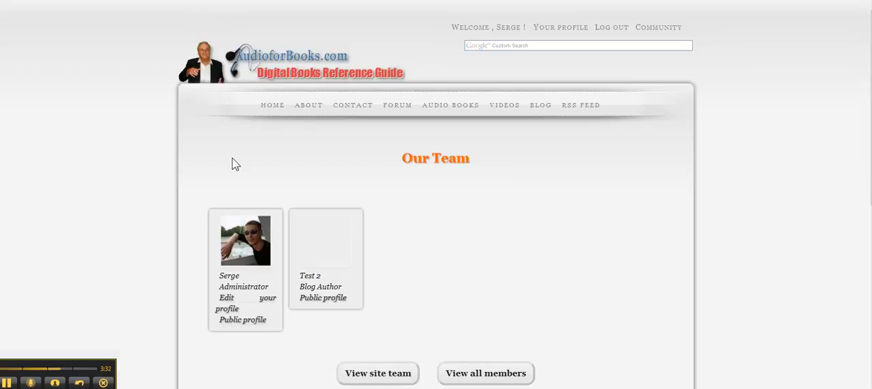
mouse_move(246, 245)
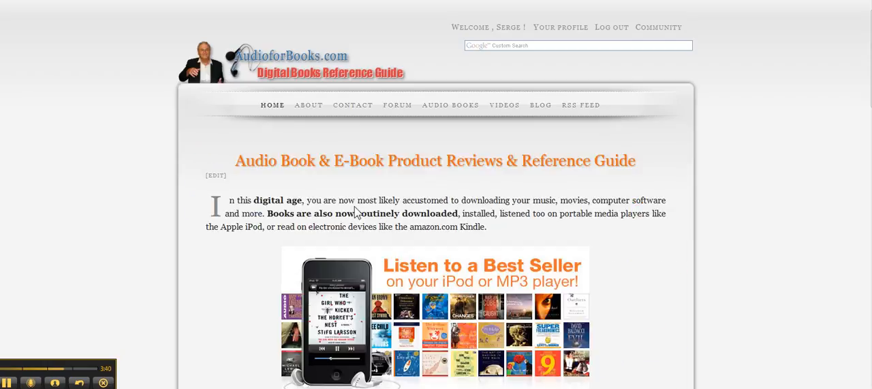
mouse_move(504, 104)
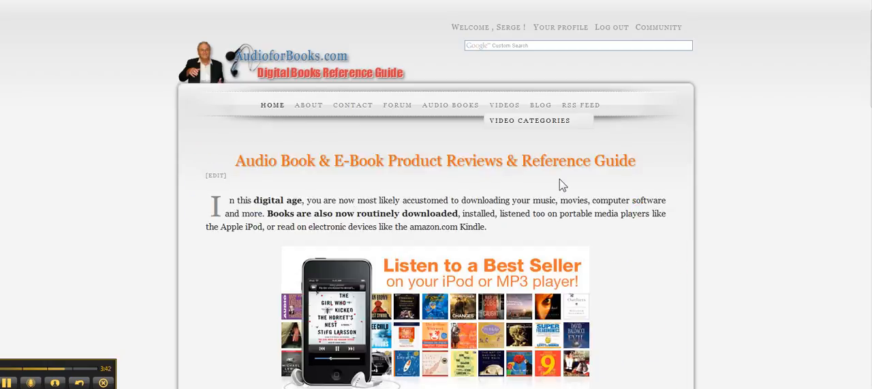
mouse_move(326, 98)
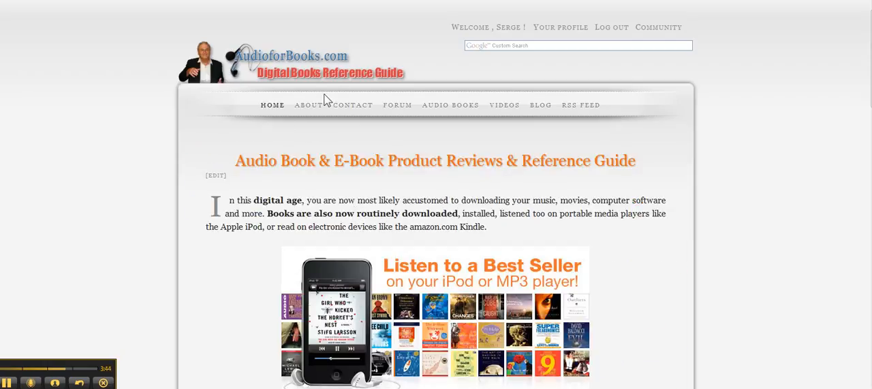
click(561, 28)
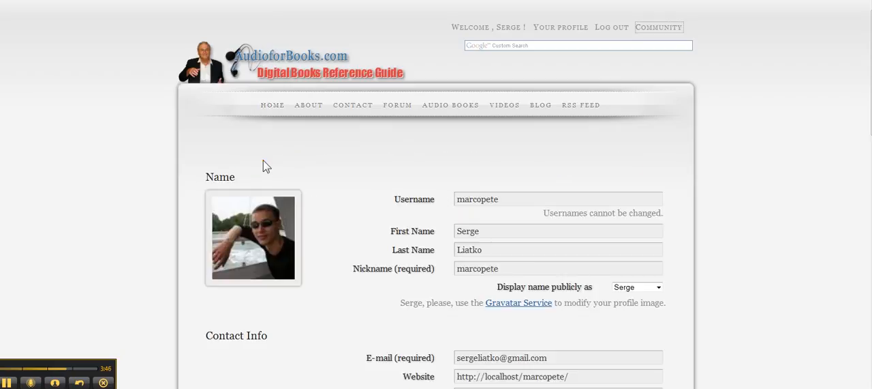
scroll(down, 3)
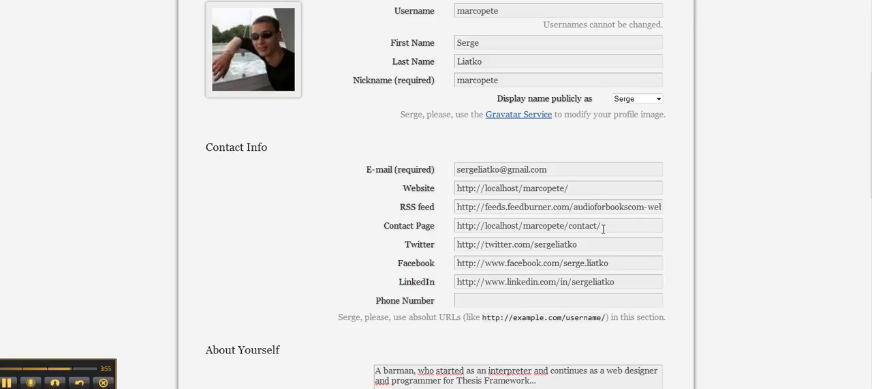
scroll(down, 3)
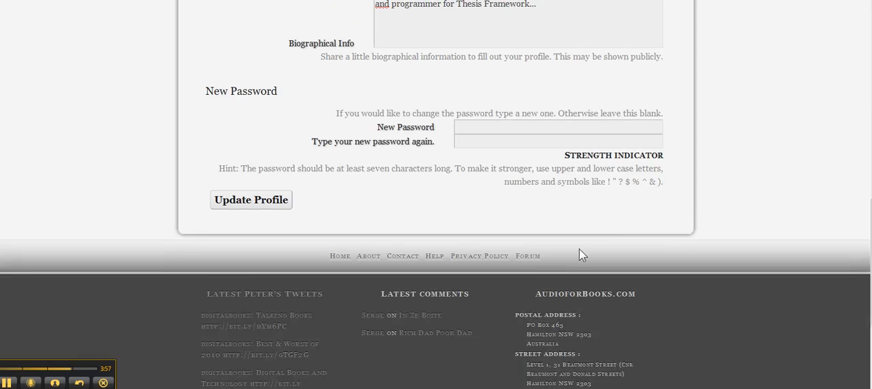
scroll(down, 3)
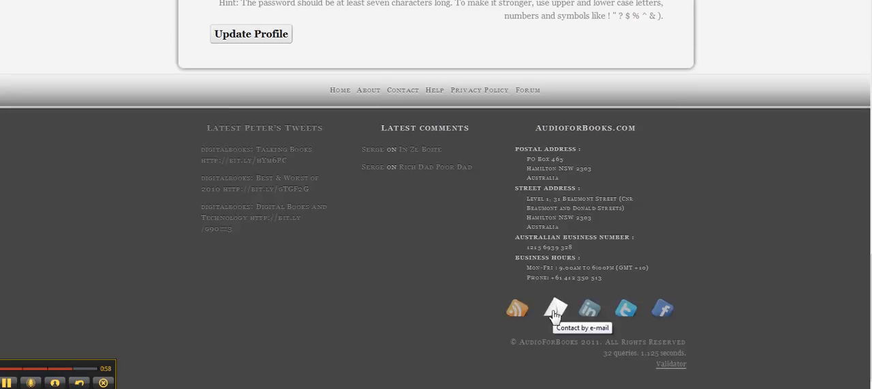
scroll(up, 3)
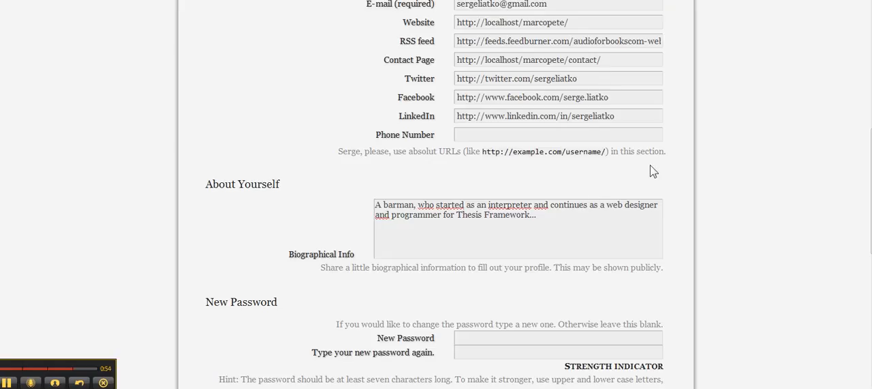
scroll(up, 3)
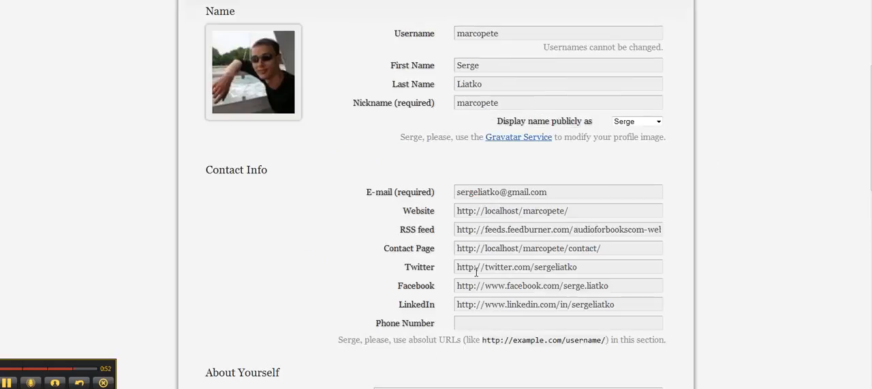
mouse_move(506, 318)
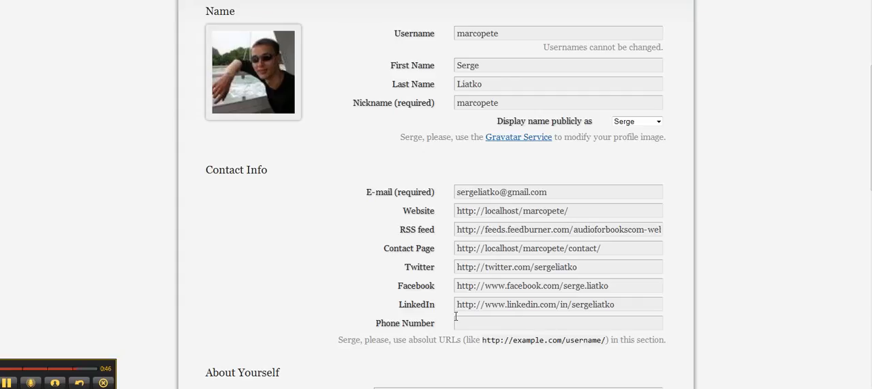
mouse_move(611, 299)
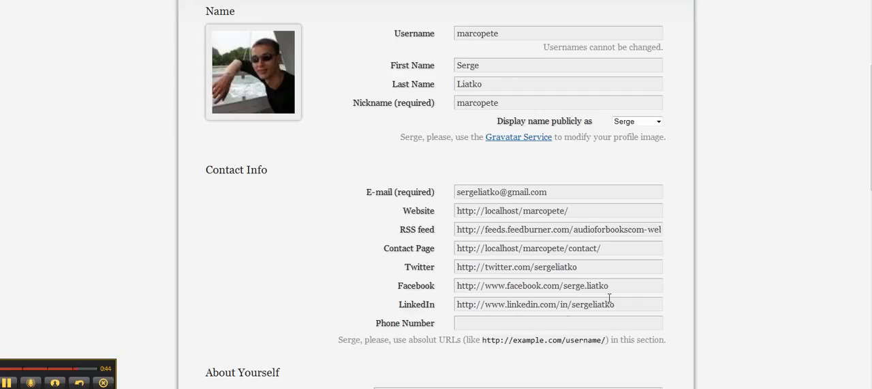
mouse_move(608, 262)
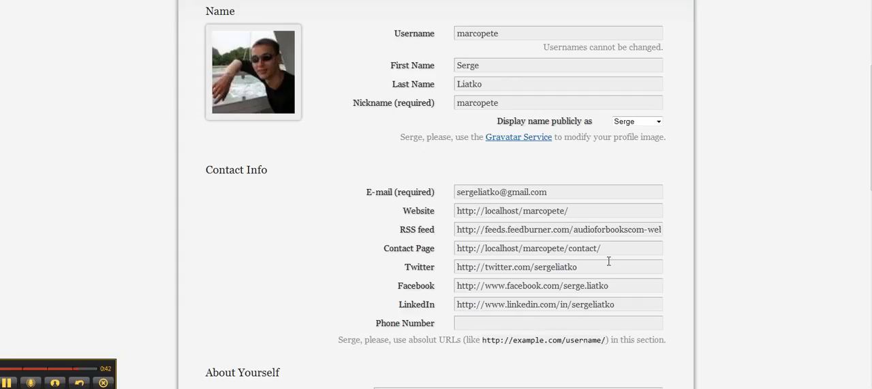
- View the 'Display name publicly as' options and scroll down to Biographical Info
click(658, 247)
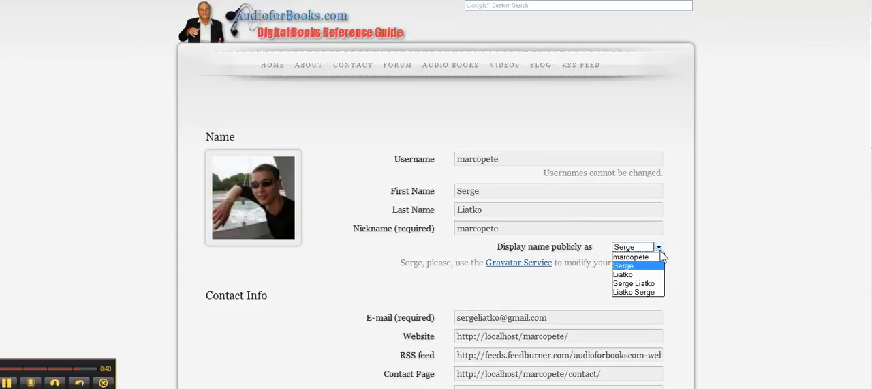
scroll(down, 3)
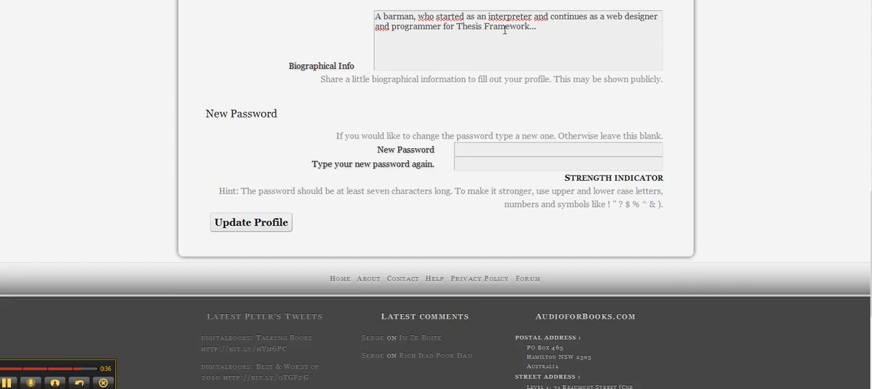
mouse_move(496, 39)
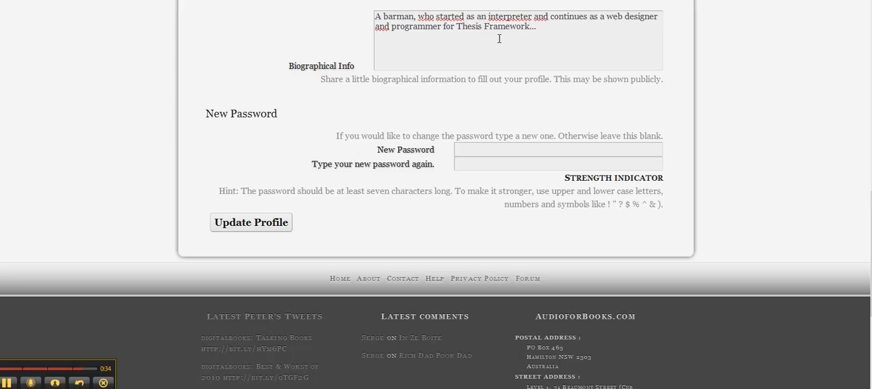
mouse_move(288, 68)
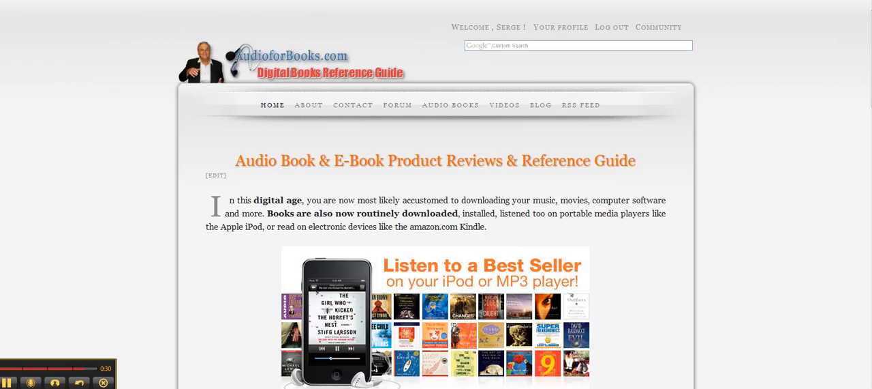
- Open Serge Liatko's public author page with biography and social network icons
click(562, 27)
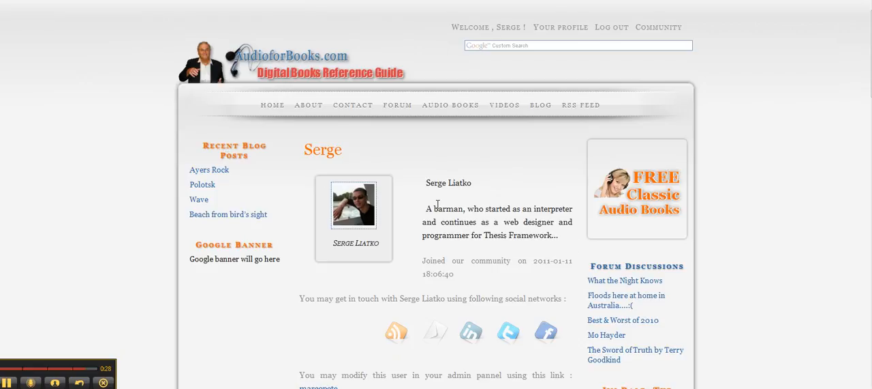
mouse_move(518, 207)
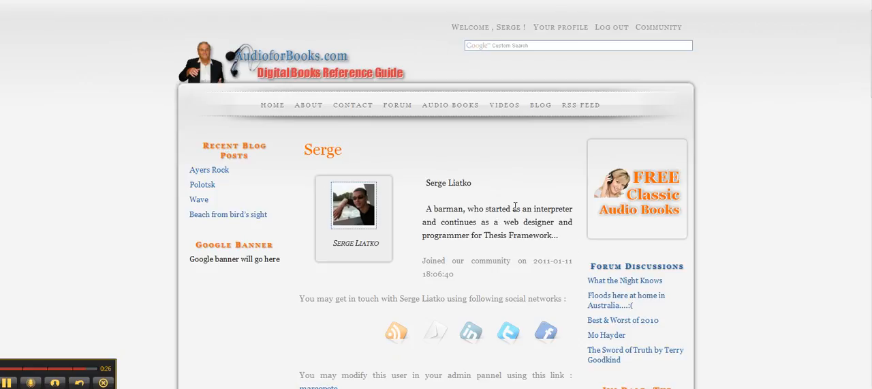
mouse_move(530, 221)
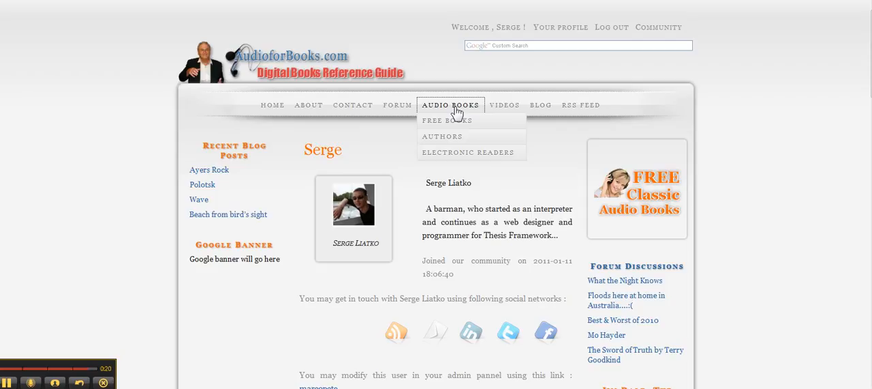
- Go via Audio Books to the Hunter's Moon page and follow Buy This Book to Amazon.co.uk
click(450, 103)
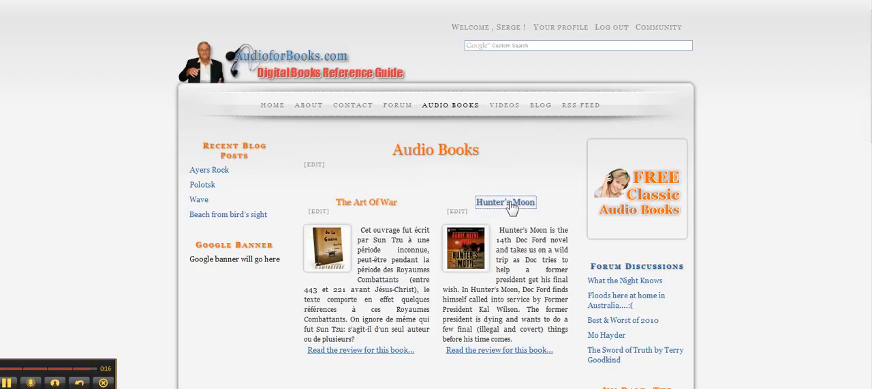
click(505, 202)
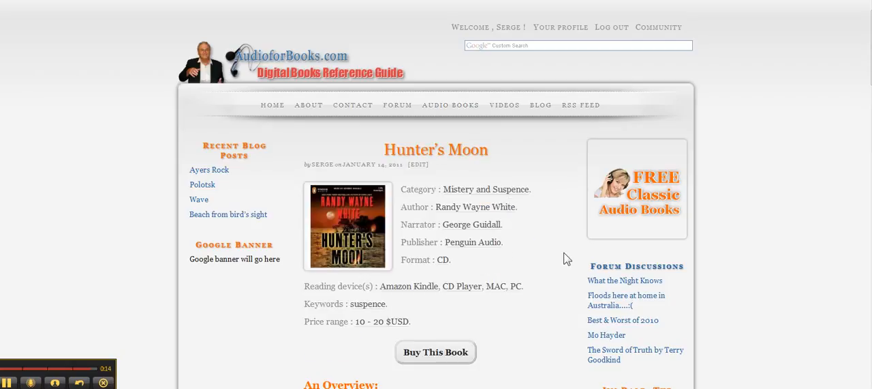
scroll(down, 3)
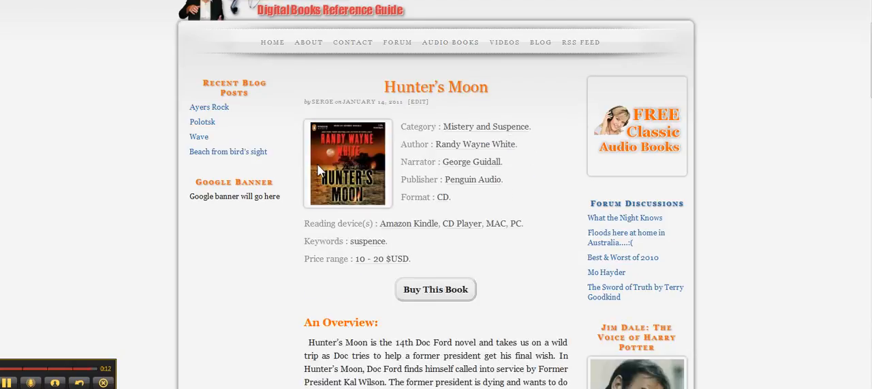
mouse_move(470, 226)
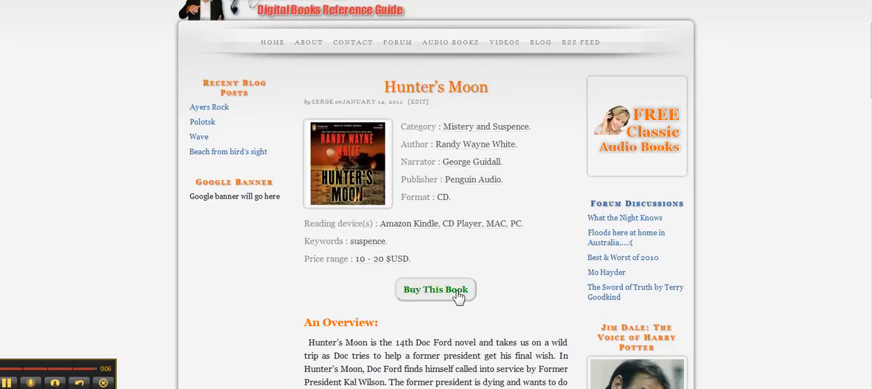
click(436, 289)
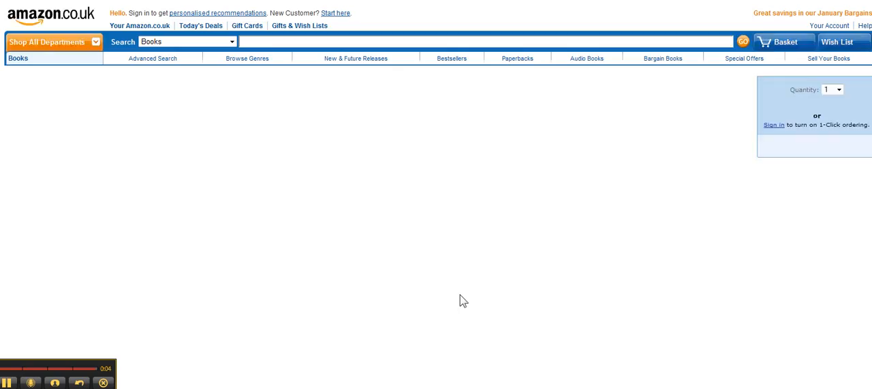